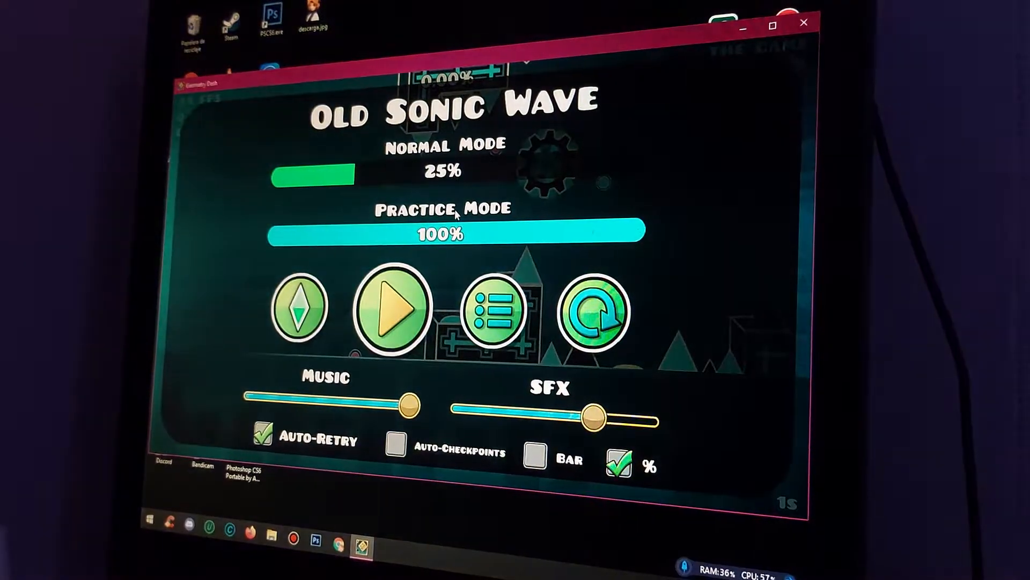
Step: Restart Old Sonic Wave from the pause menu so play begins again at 0.00%
{"action": "left_click", "coordinate": [392, 307]}
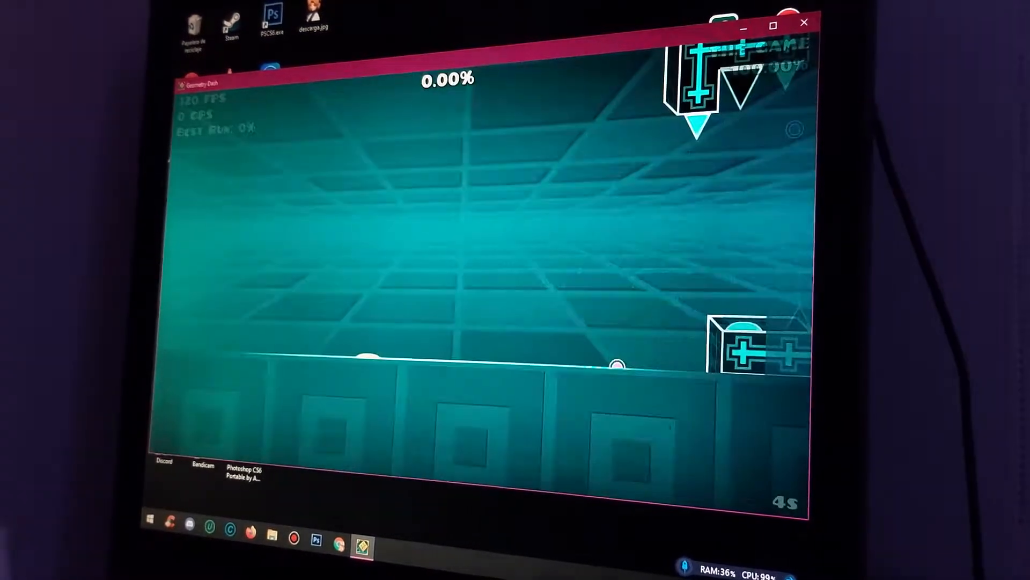